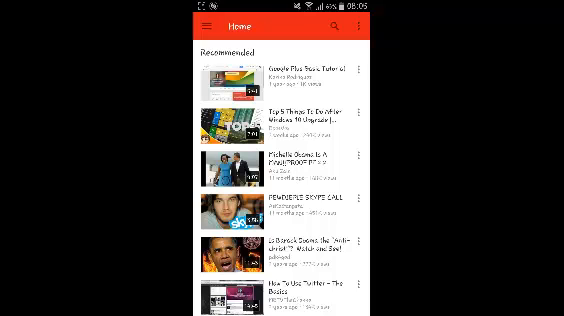
Step: Open YouTube's top-right overflow menu listing Settings, Privacy policy, Help & feedback and Sign out
left_click(337, 25)
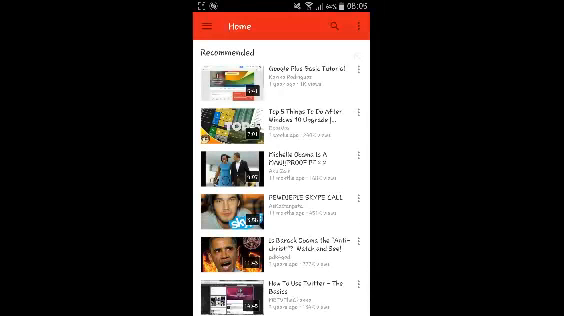
left_click(356, 25)
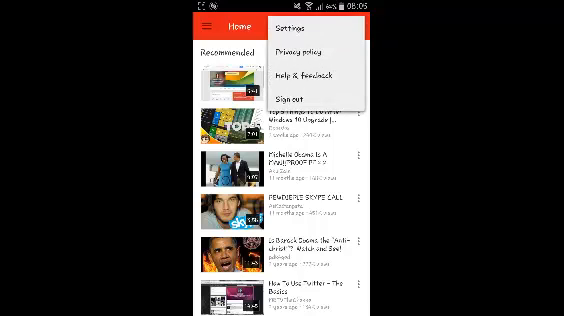